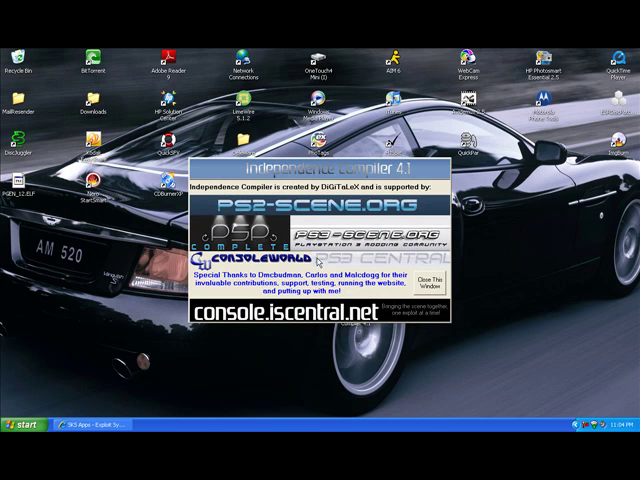
# Step: Read the PSOne disc ID SLUS_001.06 from the CD and add it to Title.DB
pyautogui.click(426, 280)
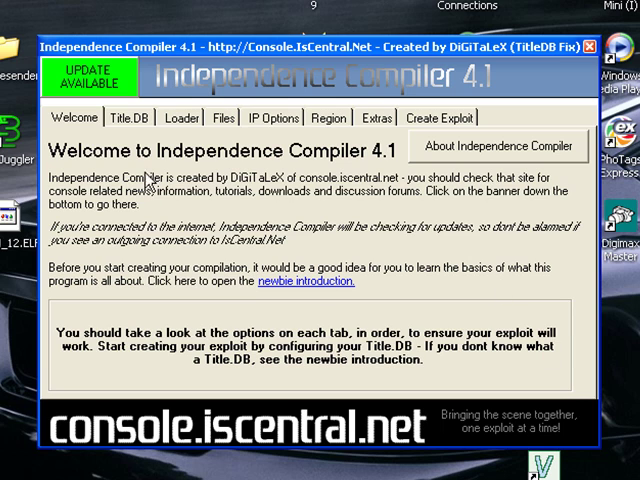
pyautogui.click(130, 116)
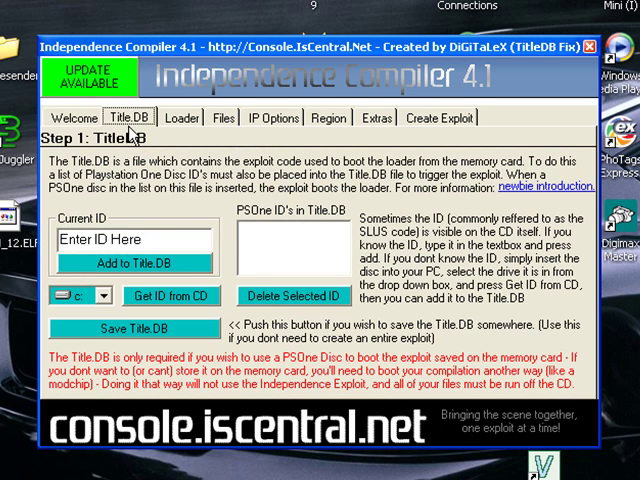
pyautogui.click(96, 296)
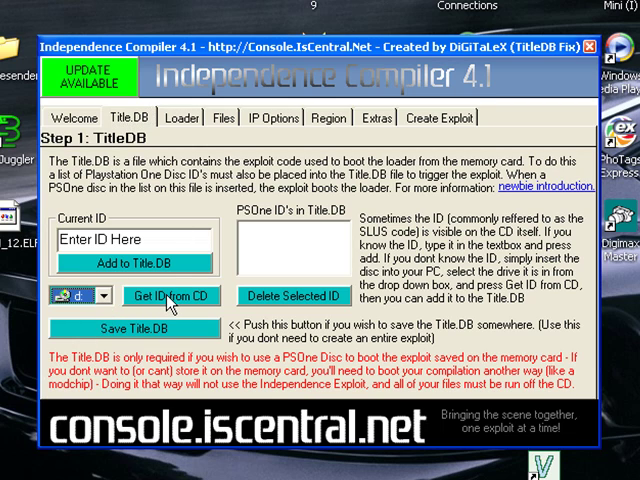
pyautogui.click(158, 296)
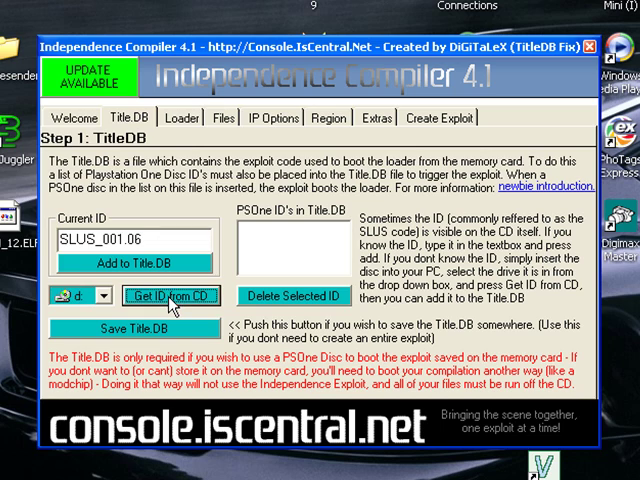
pyautogui.moveTo(136, 264)
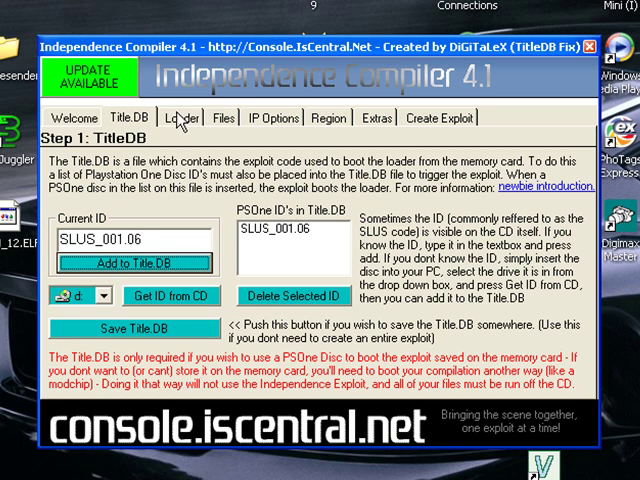
# Step: Keep LaunchELF 3.4 as loader and include the F:\EXPLOIT folder from the USB drive
pyautogui.click(180, 116)
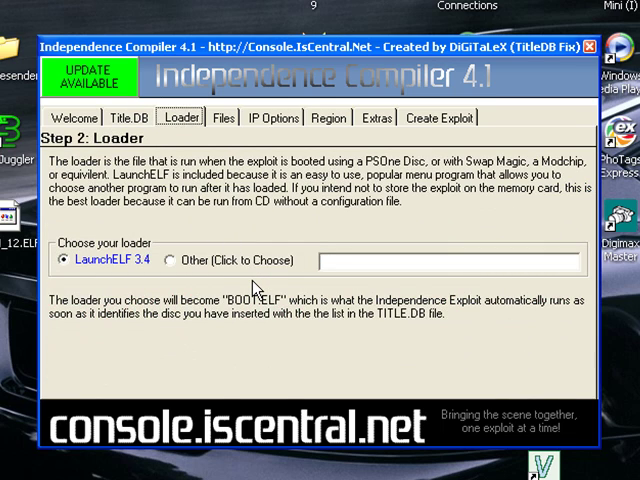
pyautogui.moveTo(296, 264)
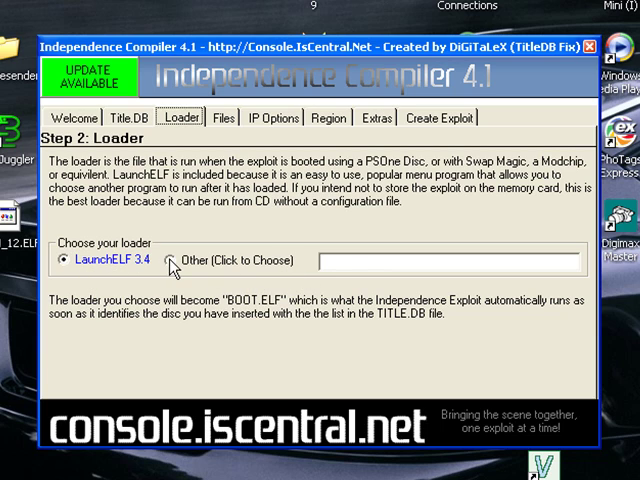
pyautogui.moveTo(220, 126)
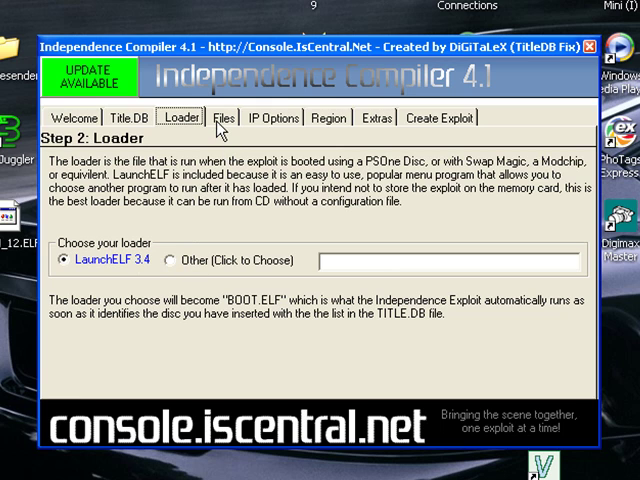
pyautogui.click(204, 116)
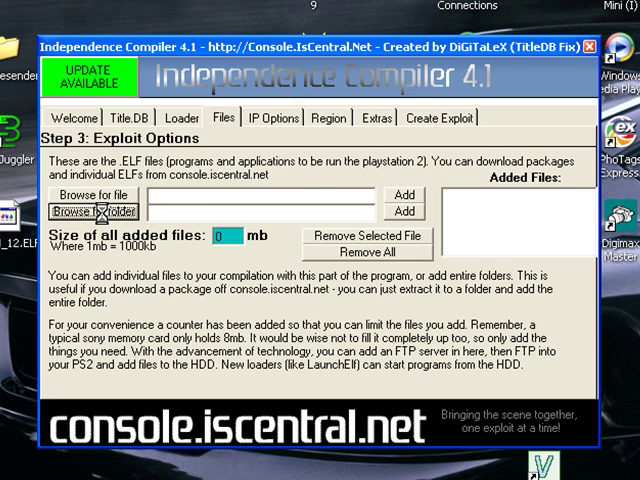
pyautogui.click(92, 212)
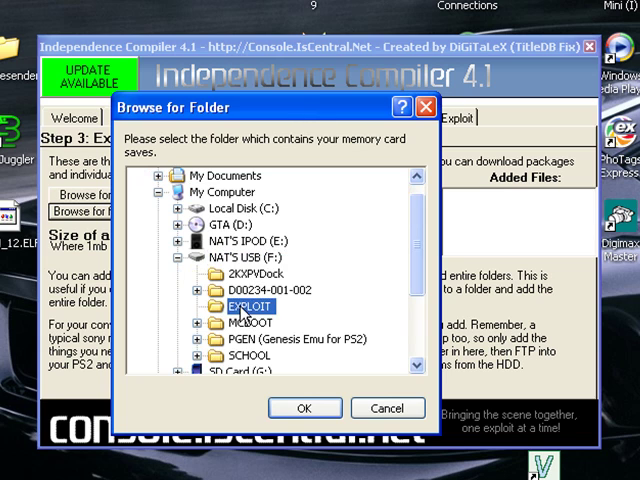
pyautogui.click(304, 408)
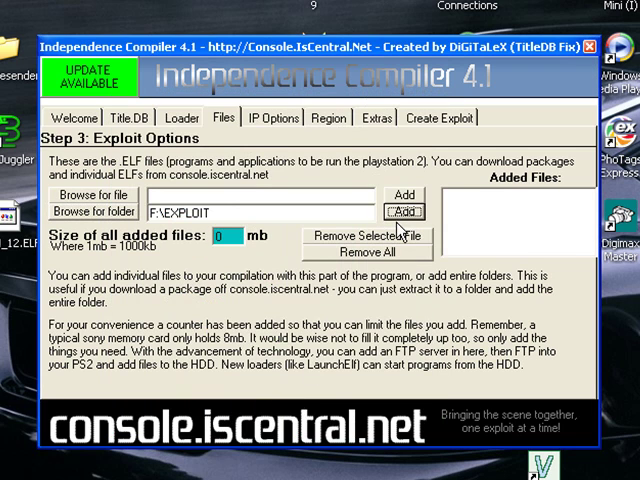
# Step: Leave IP Options at No and region at NTSC (BADATA), reaching the Create the Exploit step
pyautogui.click(272, 116)
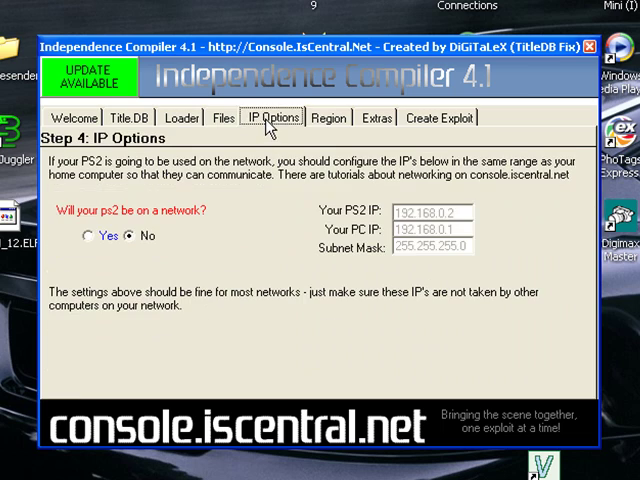
pyautogui.moveTo(178, 236)
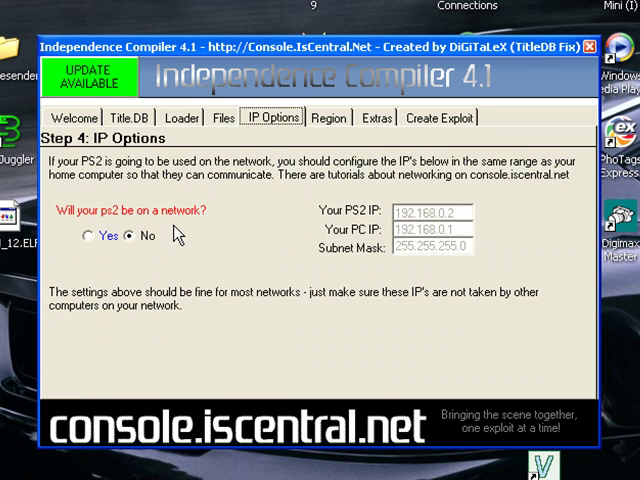
pyautogui.moveTo(236, 162)
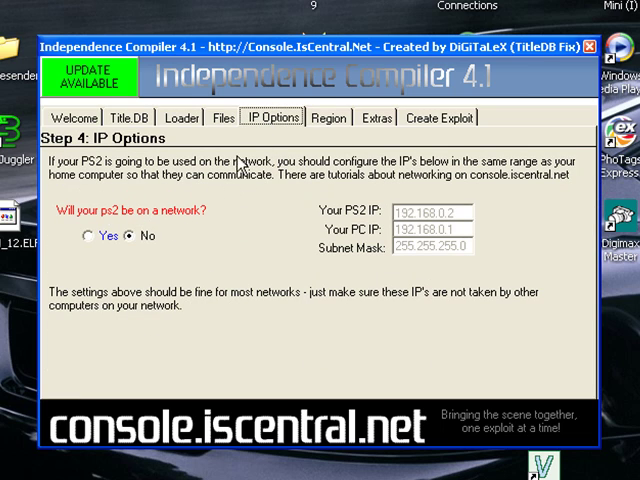
pyautogui.moveTo(320, 126)
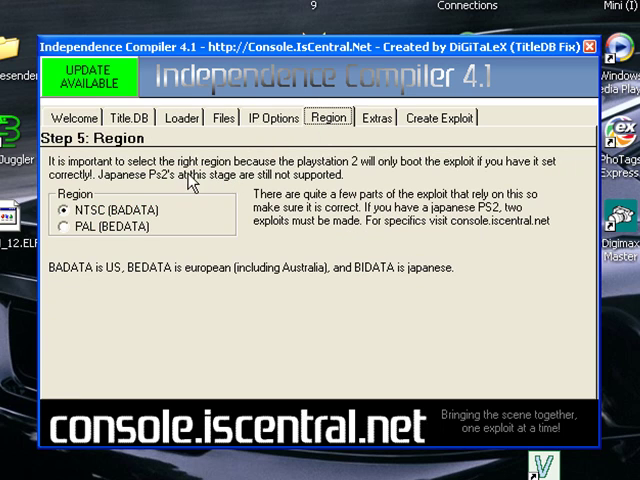
pyautogui.moveTo(90, 220)
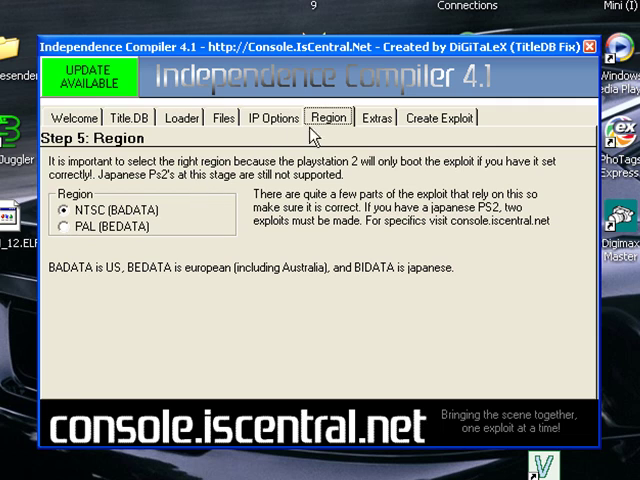
pyautogui.click(374, 116)
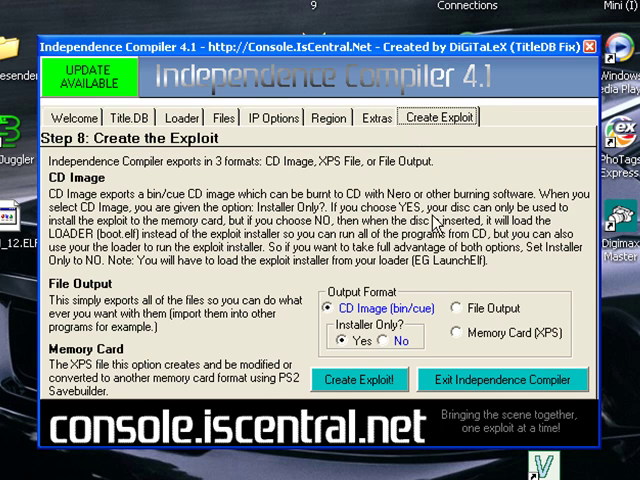
pyautogui.moveTo(460, 340)
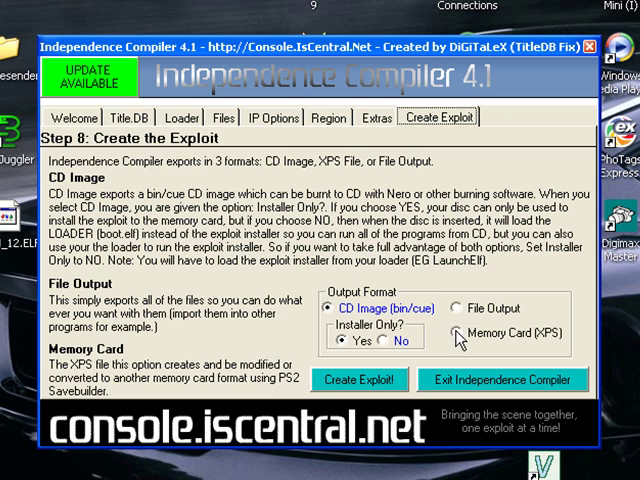
# Step: Create the exploit in Memory Card format, let extraction finish, and exit the compiler
pyautogui.click(460, 332)
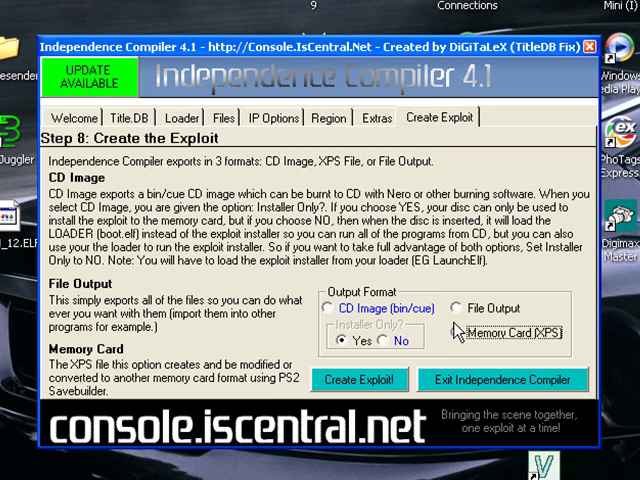
pyautogui.click(460, 332)
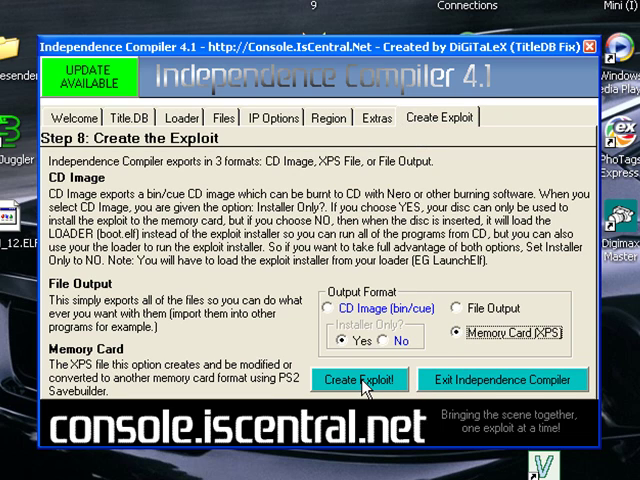
pyautogui.click(356, 380)
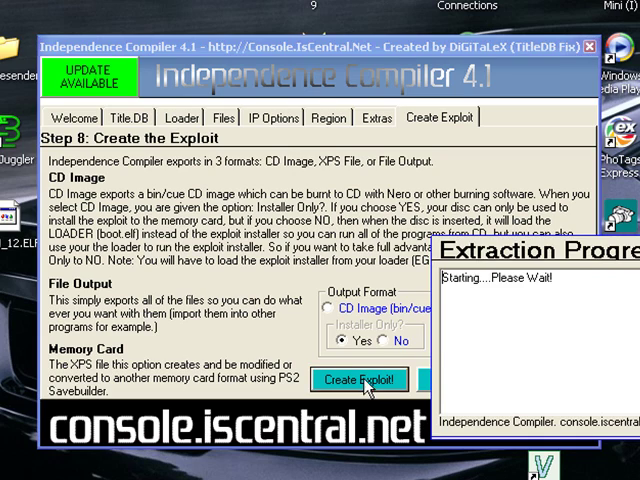
pyautogui.click(358, 380)
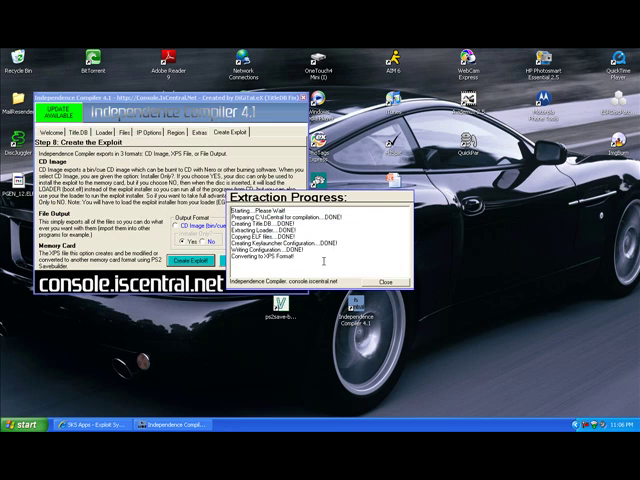
pyautogui.click(380, 280)
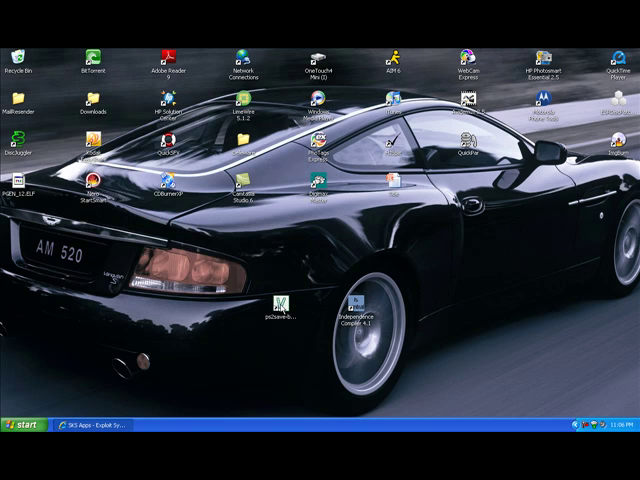
# Step: Launch PS2 Save Builder and load the IsCentral exploit files from C:\IsCentral
pyautogui.doubleClick(284, 310)
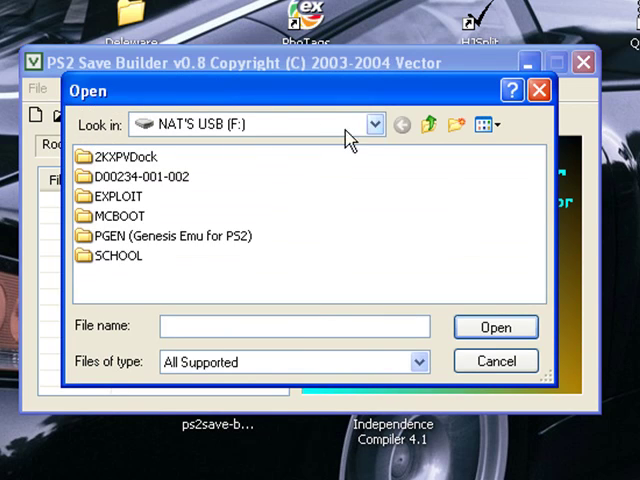
pyautogui.click(376, 122)
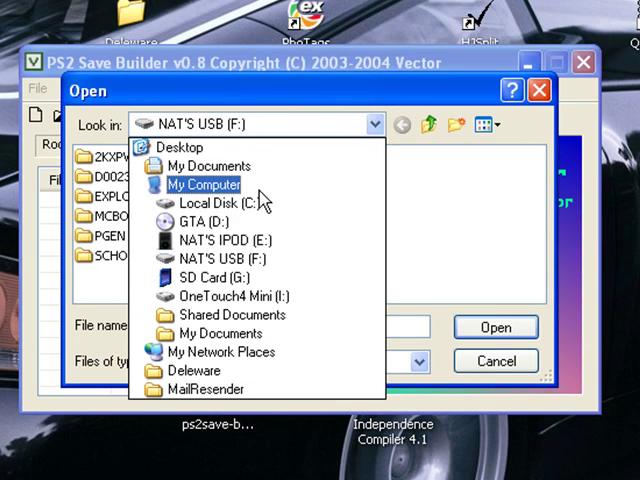
pyautogui.click(208, 204)
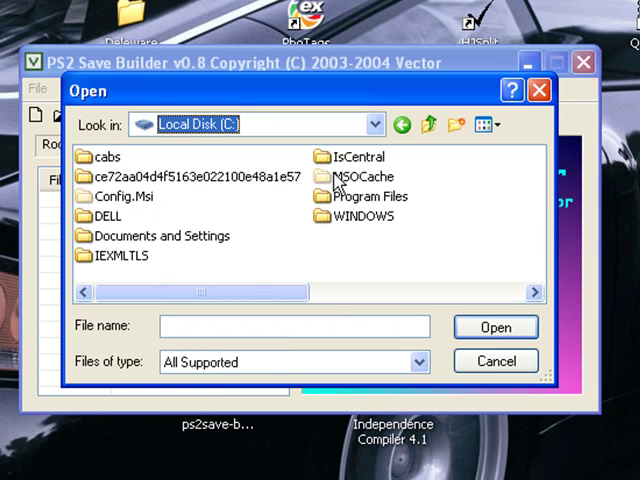
pyautogui.doubleClick(352, 156)
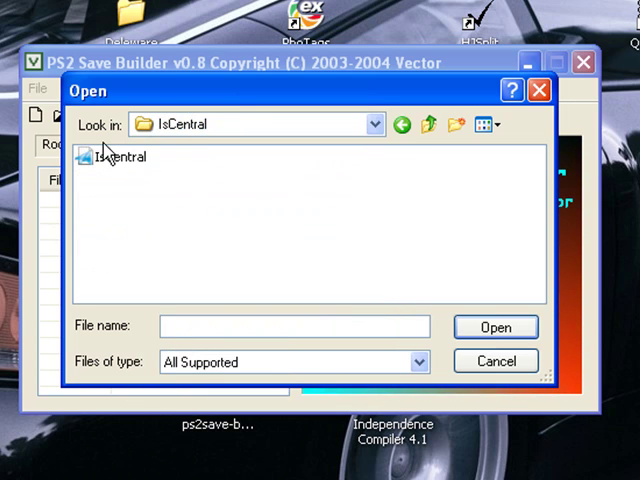
pyautogui.doubleClick(118, 156)
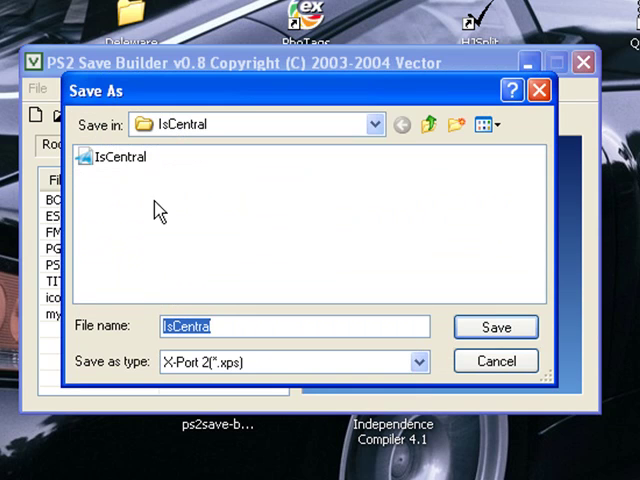
# Step: Save to the USB drive as 'your systemconfiguration' in SharkPort (.md) format and close the builder
pyautogui.click(376, 124)
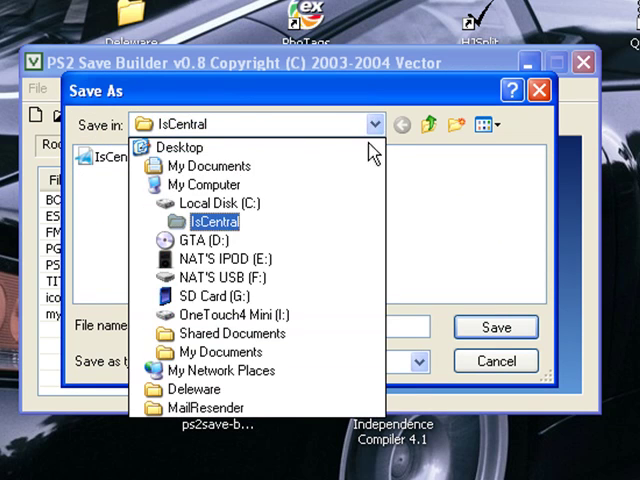
pyautogui.click(216, 276)
pyautogui.write('your')
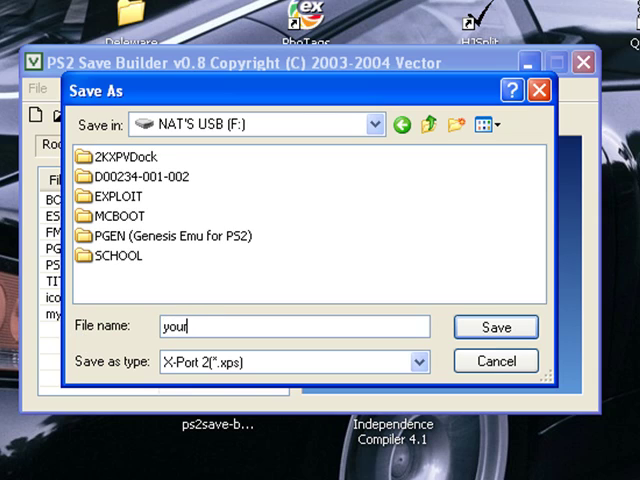
pyautogui.write('systemconfigurat')
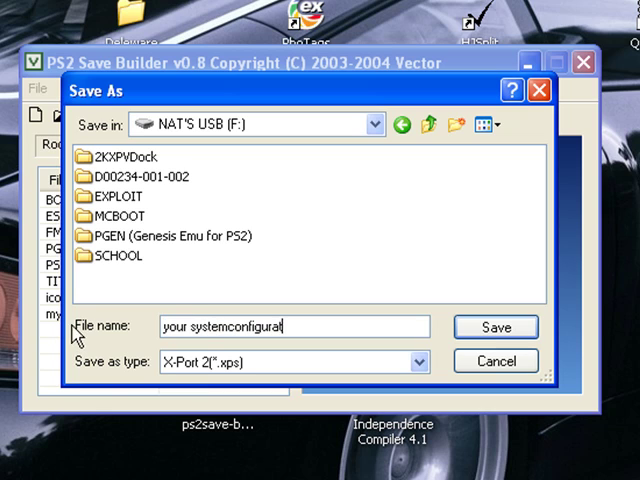
pyautogui.click(414, 362)
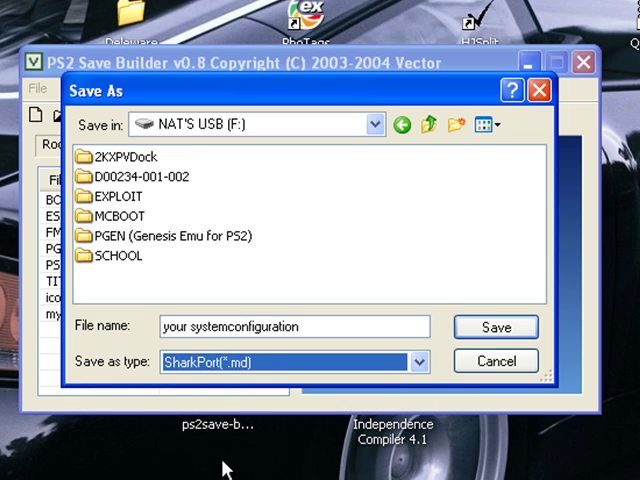
pyautogui.moveTo(496, 328)
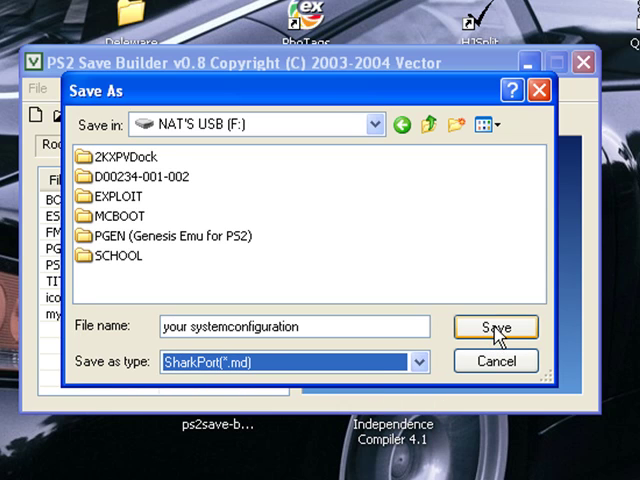
pyautogui.click(496, 328)
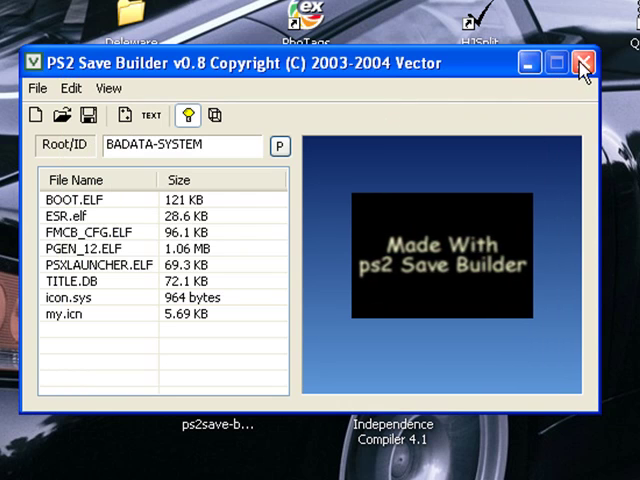
pyautogui.click(584, 64)
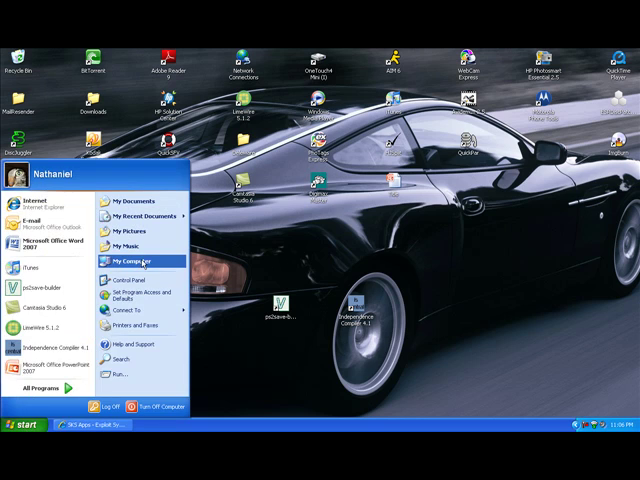
# Step: Rename the saved file on the USB drive so its extension reads .ps2 instead of .md
pyautogui.click(132, 260)
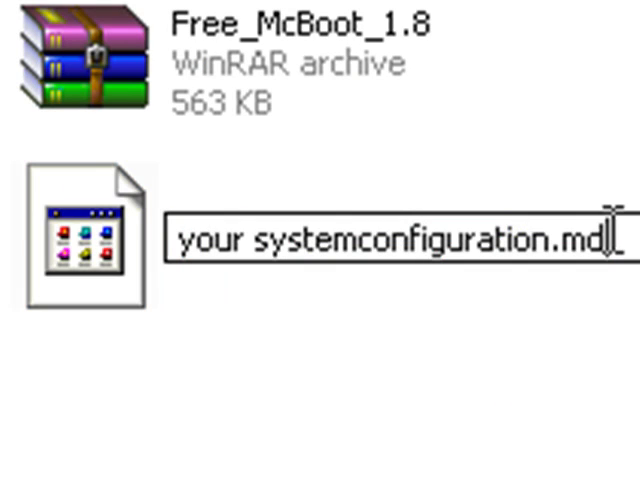
pyautogui.press('Backspace')
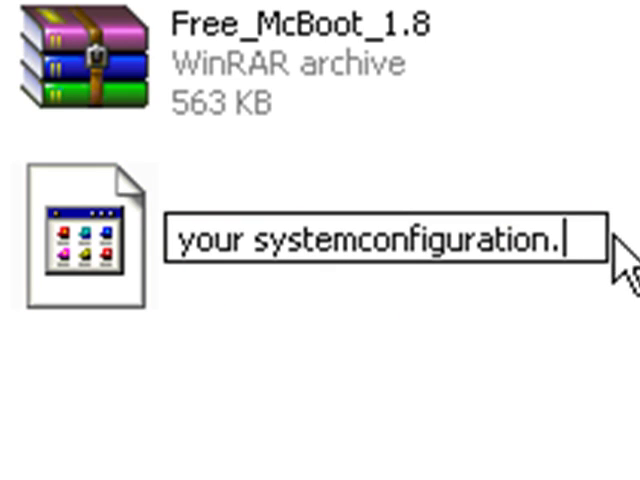
pyautogui.write('ps2')
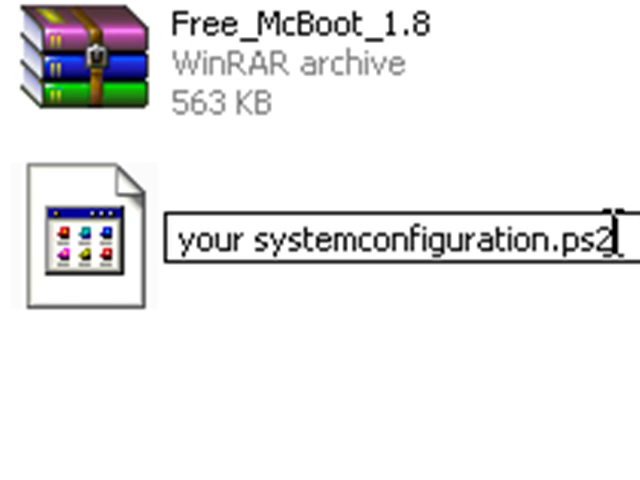